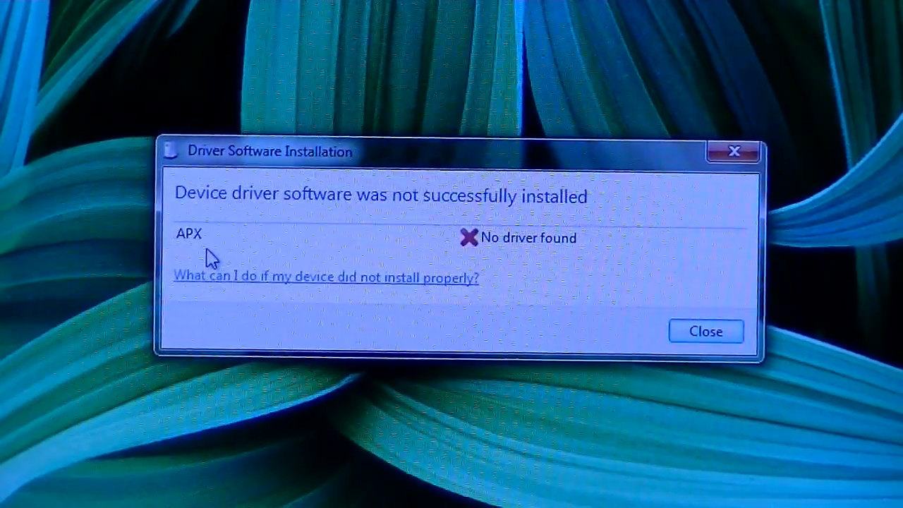
{"action": "mouse_move", "coordinate": [497, 257]}
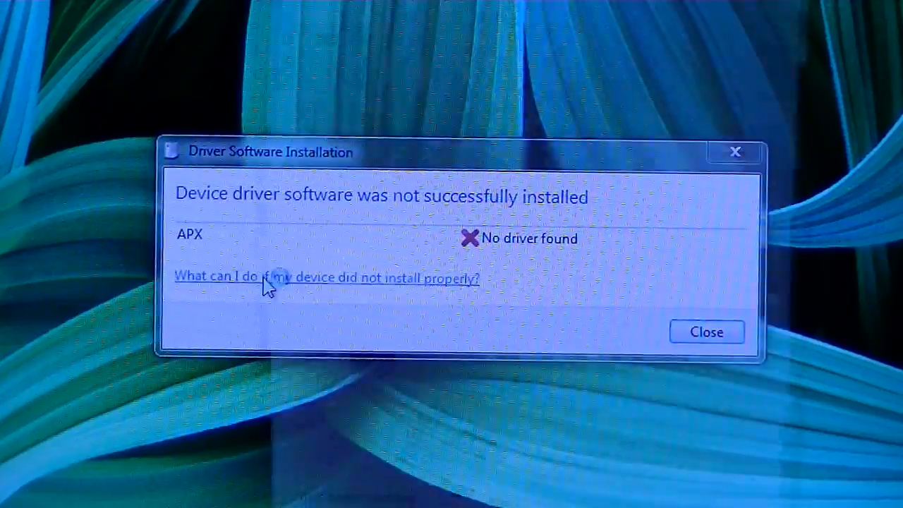
Dismiss the failed-install help and bring up Device Manager showing APX under Other devices
{"action": "left_click", "coordinate": [327, 276]}
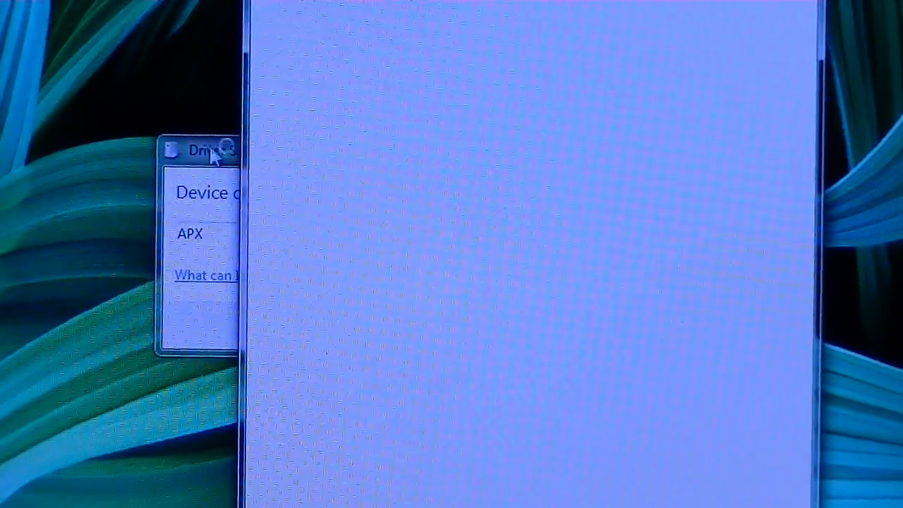
{"action": "left_click", "coordinate": [206, 275]}
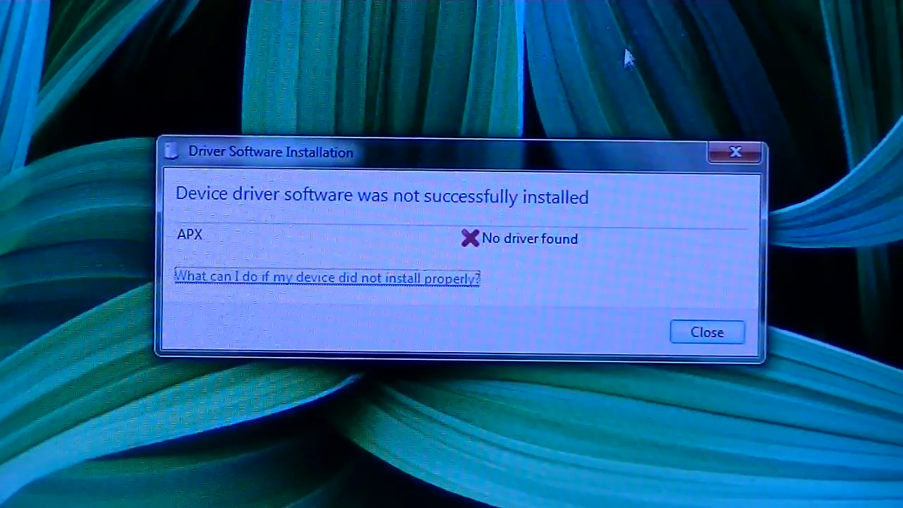
{"action": "mouse_move", "coordinate": [694, 307]}
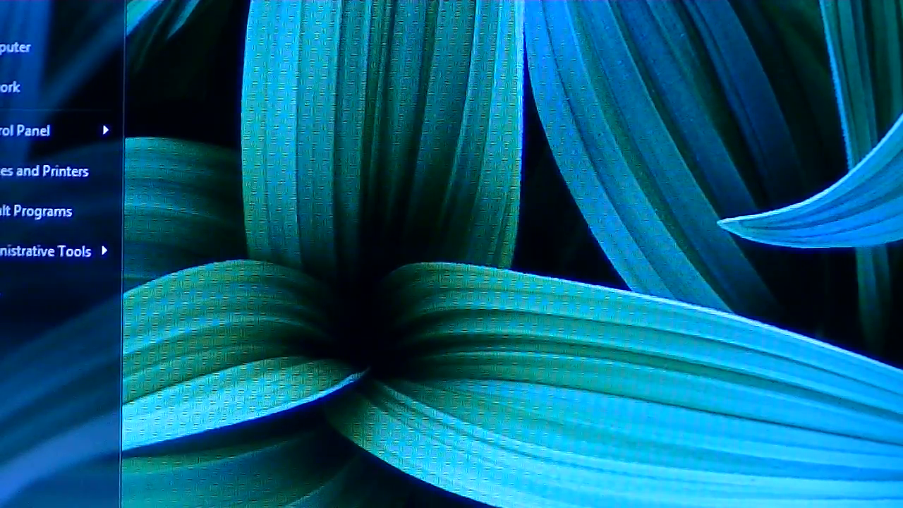
{"action": "mouse_move", "coordinate": [36, 130]}
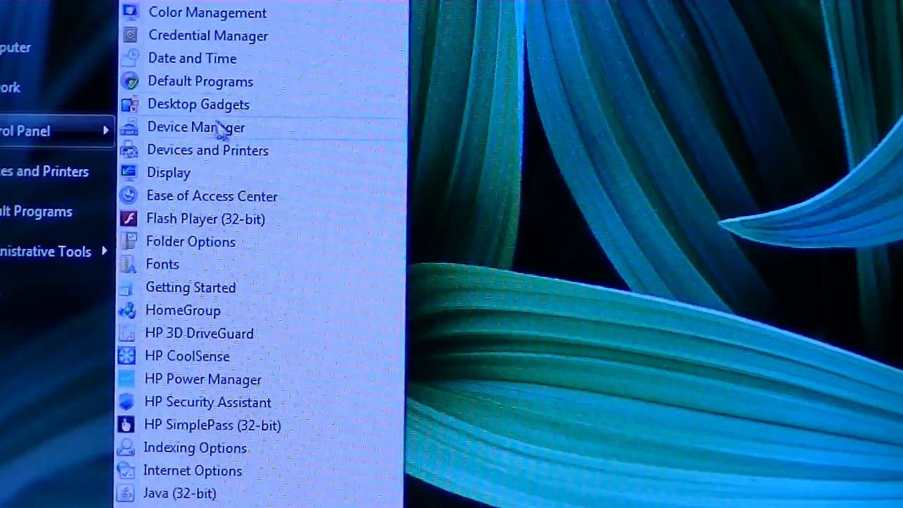
{"action": "left_click", "coordinate": [196, 127]}
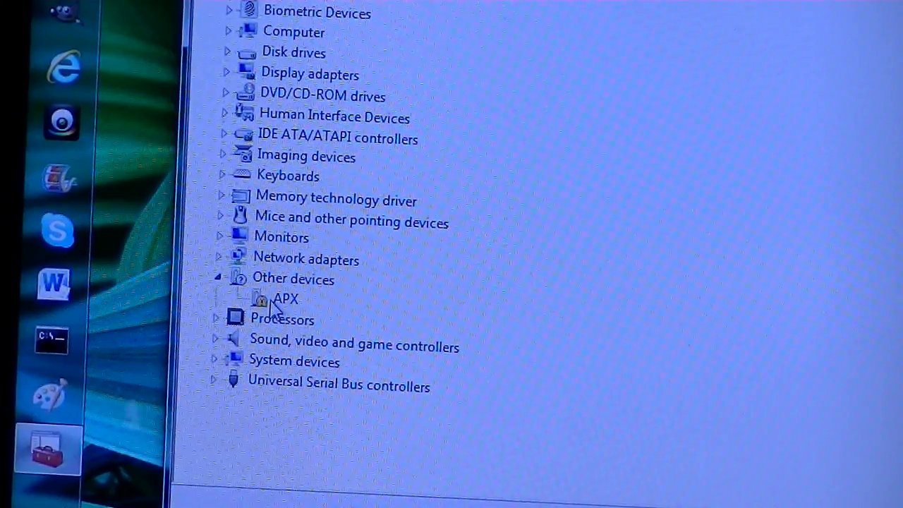
Start Update Driver Software for the APX device from its context menu
{"action": "left_click", "coordinate": [286, 299]}
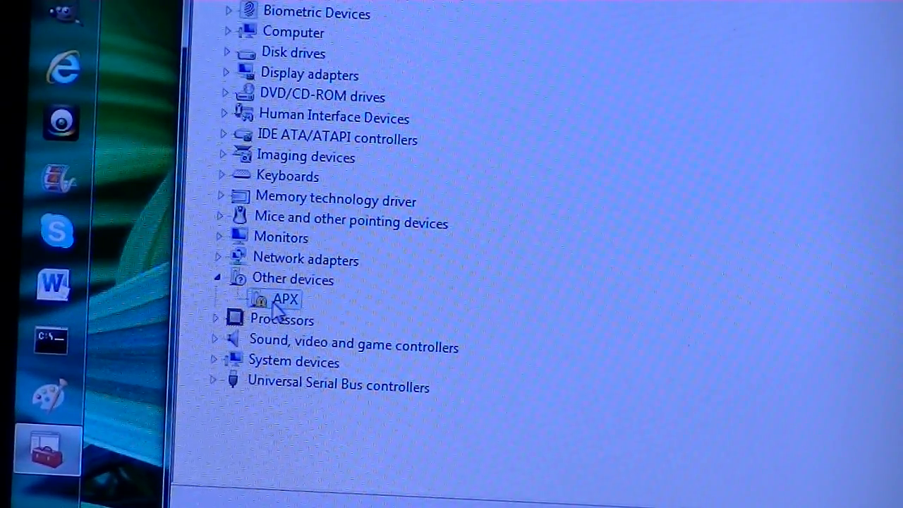
{"action": "right_click", "coordinate": [285, 299]}
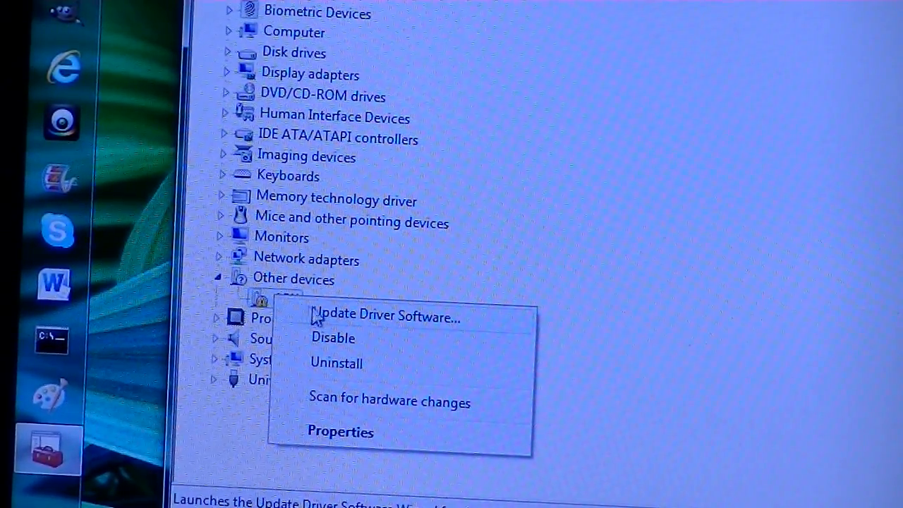
{"action": "mouse_move", "coordinate": [342, 325]}
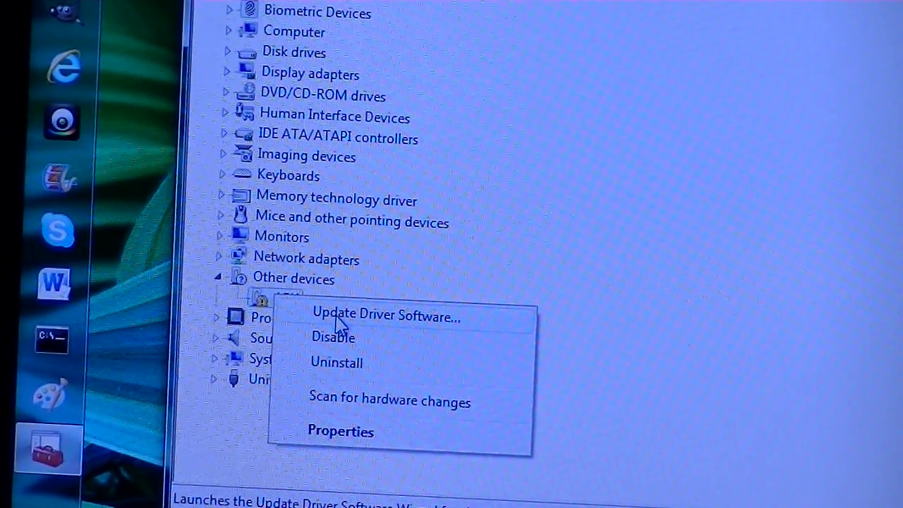
{"action": "left_click", "coordinate": [385, 316]}
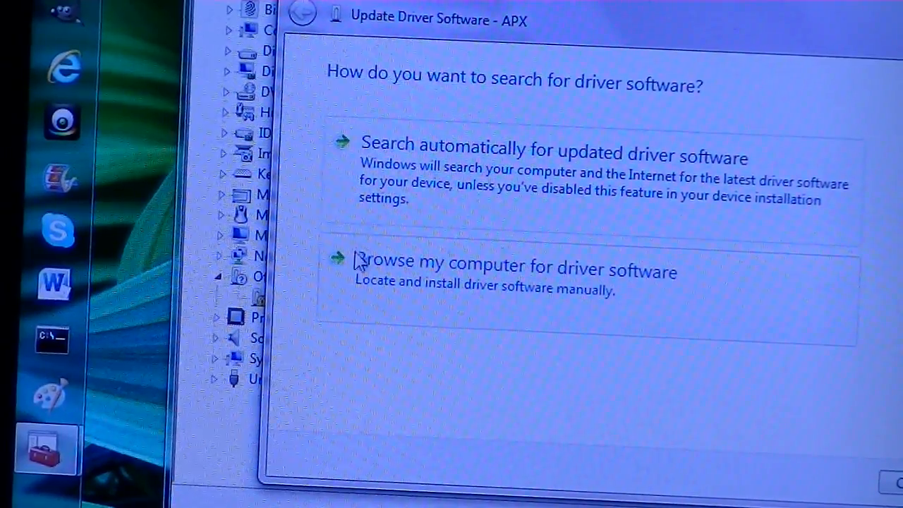
Choose to browse the computer manually for the APX driver files
{"action": "left_click", "coordinate": [513, 265]}
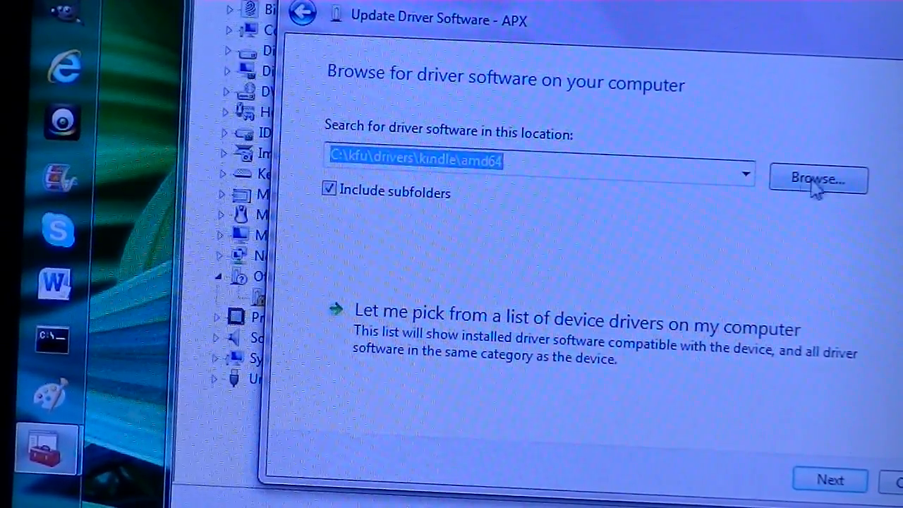
{"action": "left_click", "coordinate": [819, 178]}
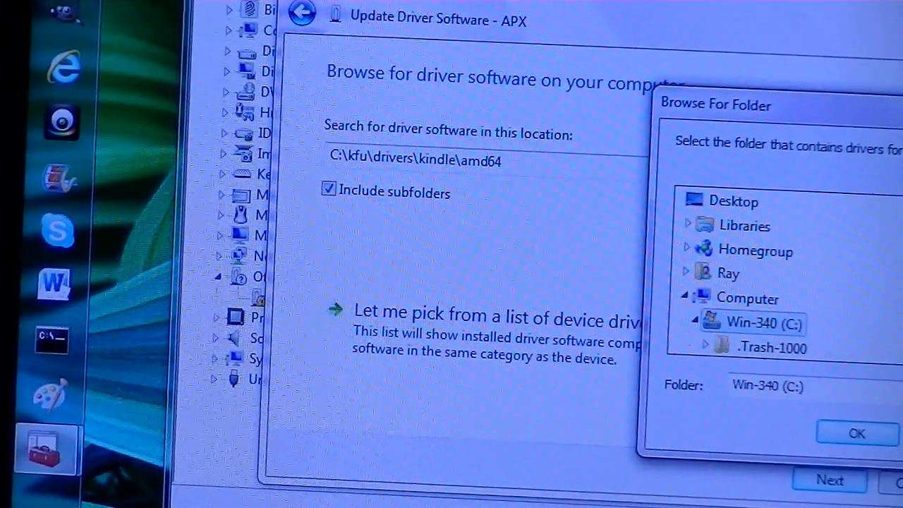
Set the search location to the Flash USB driver folder inside TeamDRH 350 Prep
{"action": "left_click", "coordinate": [695, 322]}
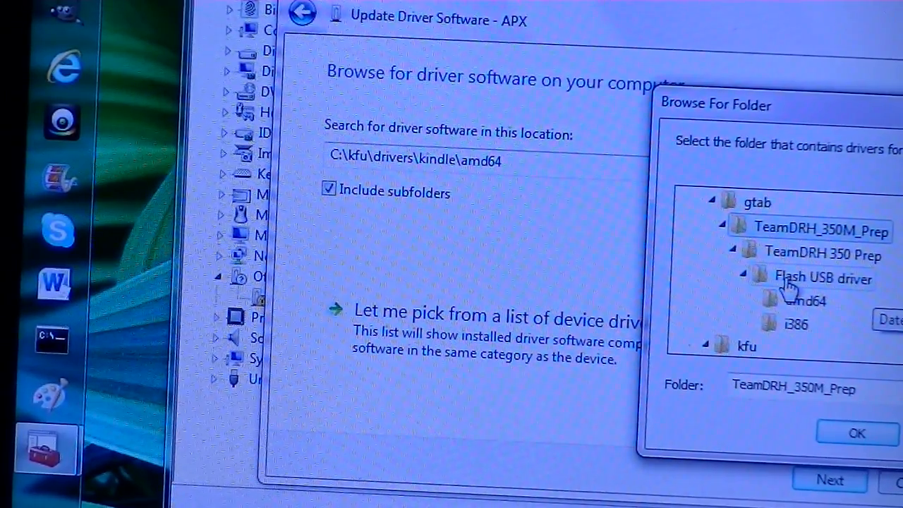
{"action": "left_click", "coordinate": [824, 279]}
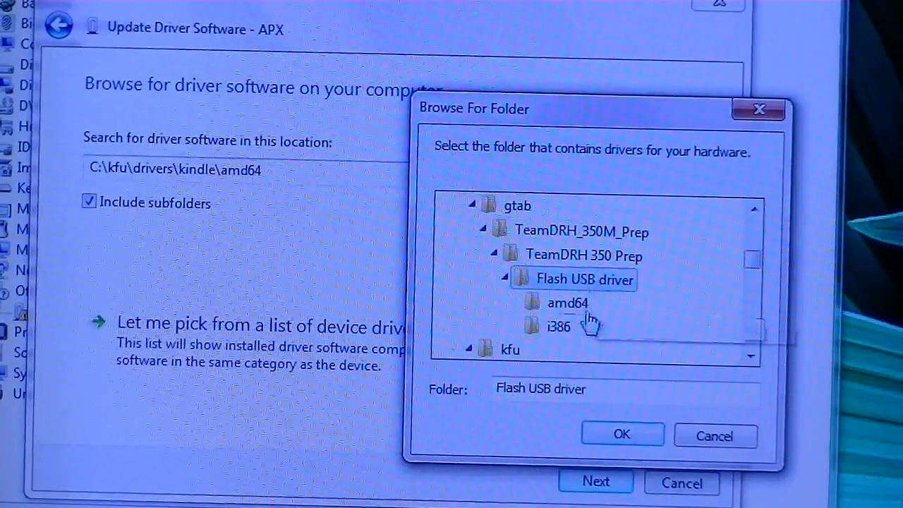
{"action": "left_click", "coordinate": [621, 434]}
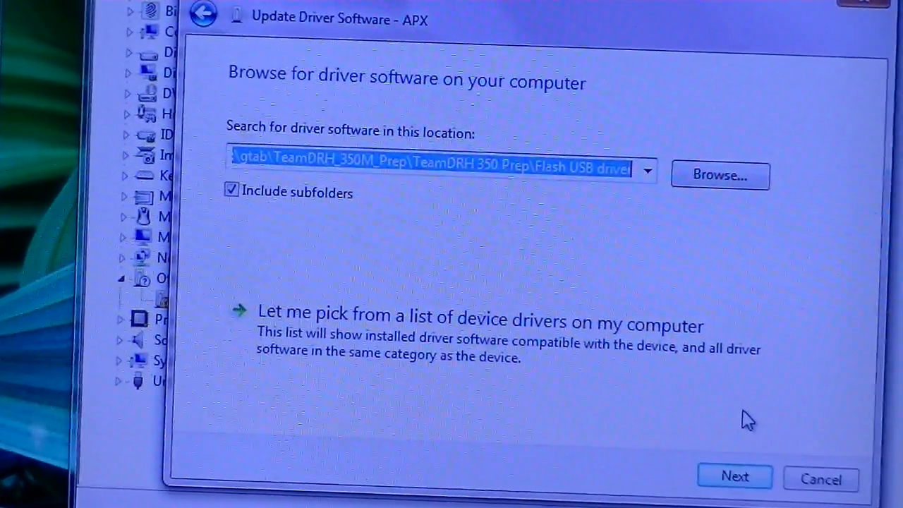
Install the APX driver from the chosen folder and finish the wizard
{"action": "left_click", "coordinate": [734, 477]}
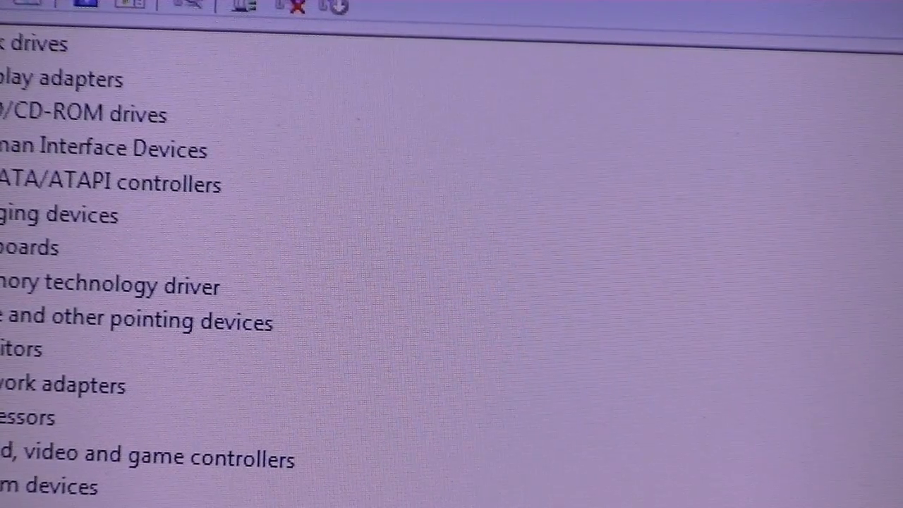
{"action": "scroll", "scroll_direction": "up", "scroll_amount": 3}
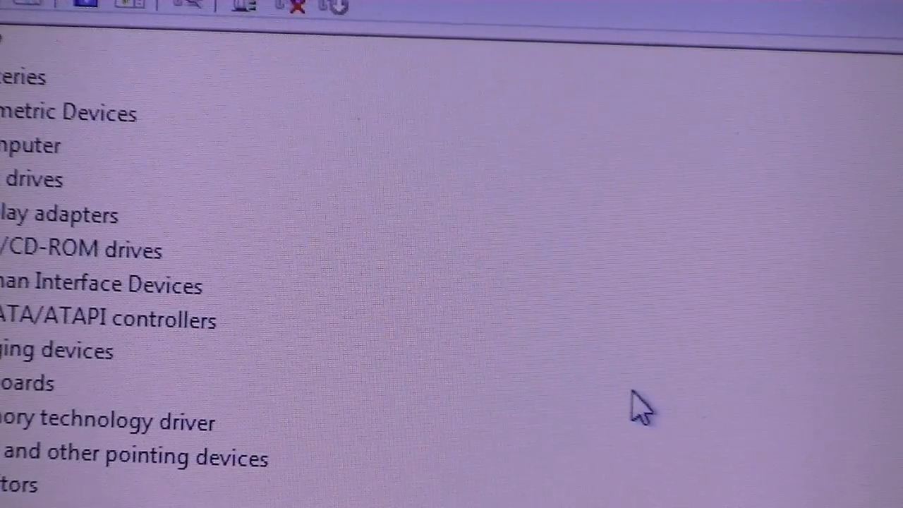